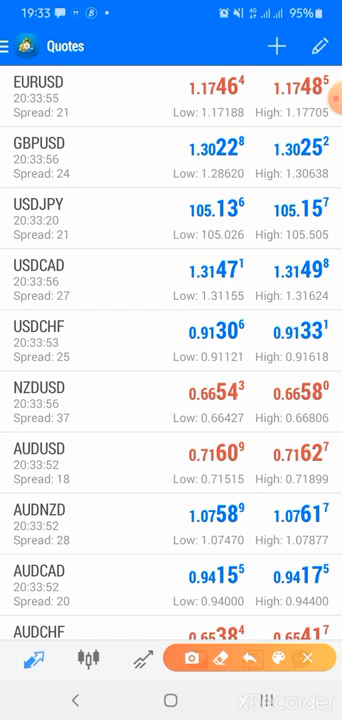
# Go from Quotes to the Accounts screen showing the 100,000 USD demo account.
pyautogui.click(20, 47)
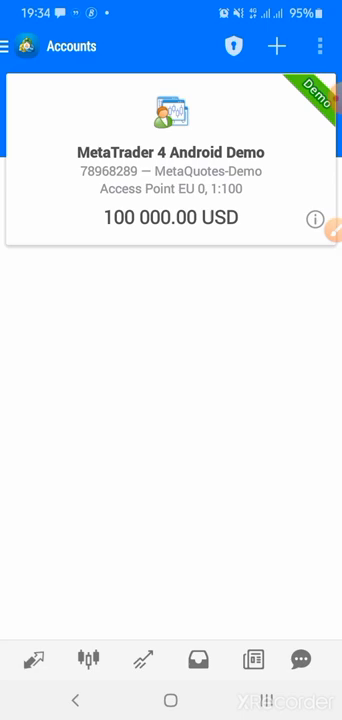
pyautogui.moveTo(60, 230); pyautogui.dragTo(290, 210)
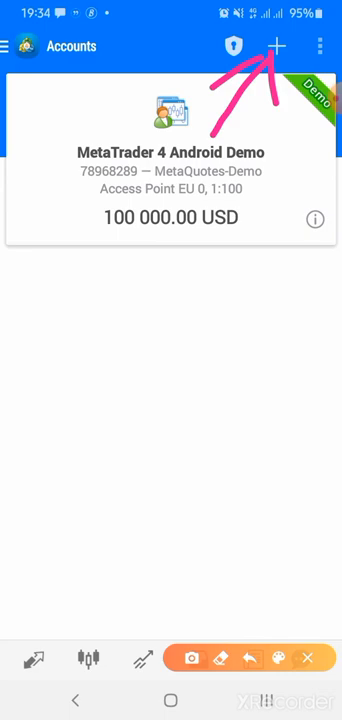
# Start a new demo account from the Accounts screen with the + icon.
pyautogui.click(283, 42)
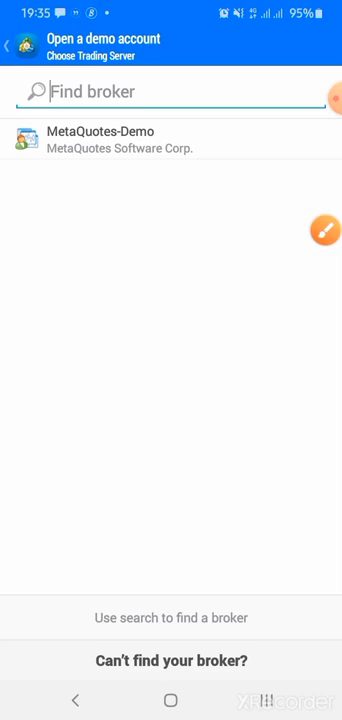
# Search brokers for 'fxtm' and choose the ForexTimeFXTM-ECN-Zero-demo server.
pyautogui.write('fxtm')
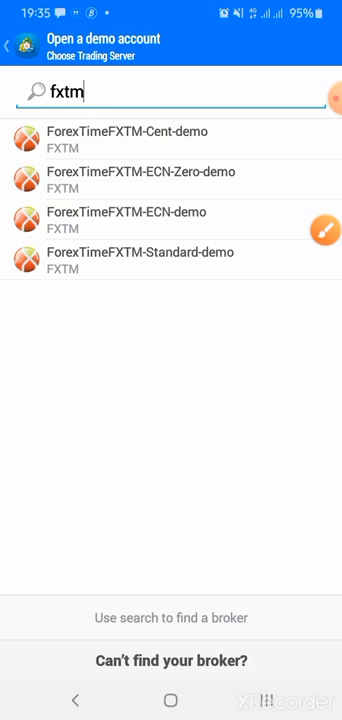
pyautogui.click(171, 179)
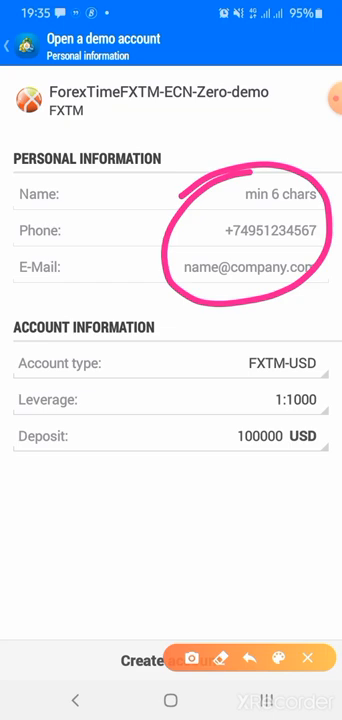
# Set the demo form's leverage to 1:100 and deposit to 3000 USD.
pyautogui.click(314, 656)
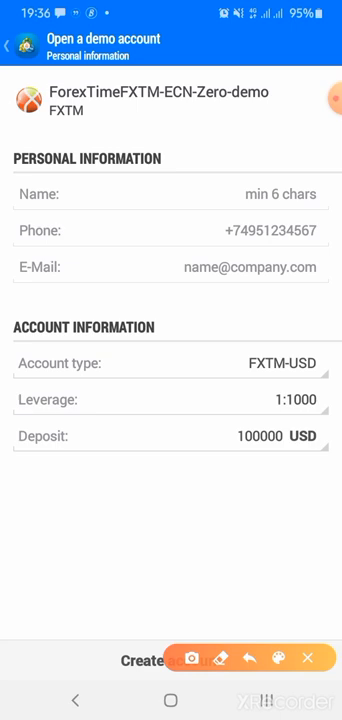
pyautogui.click(280, 363)
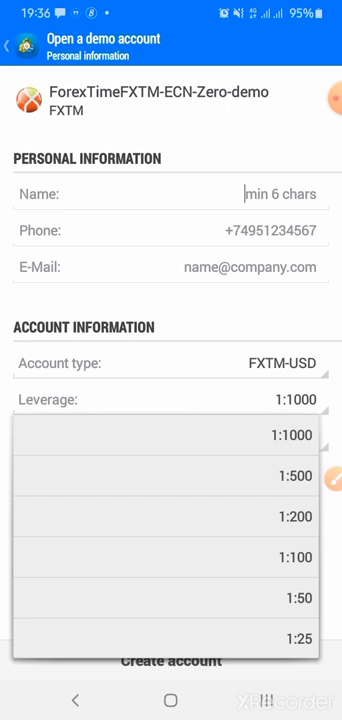
pyautogui.click(290, 558)
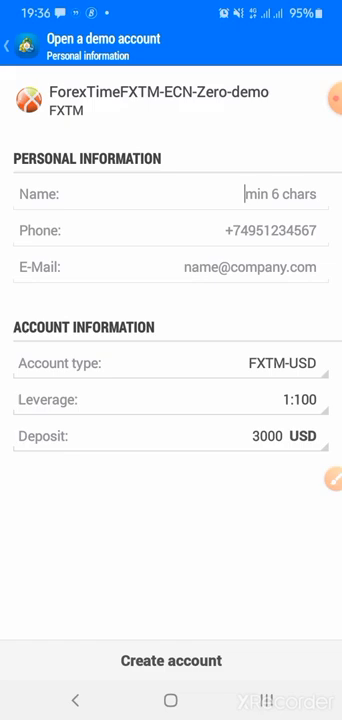
pyautogui.write('Blessed fx')
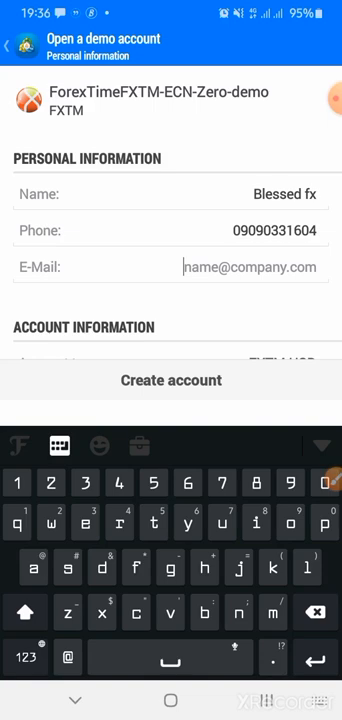
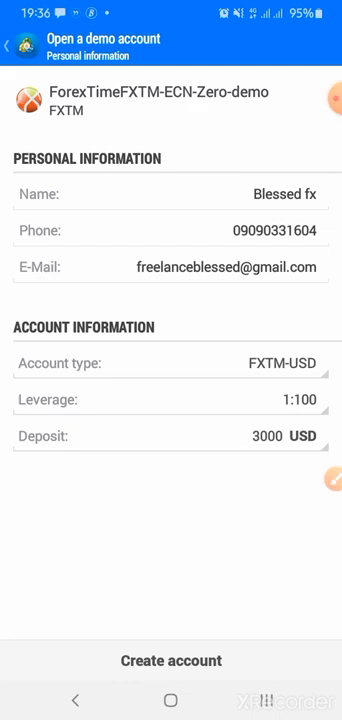
pyautogui.click(171, 660)
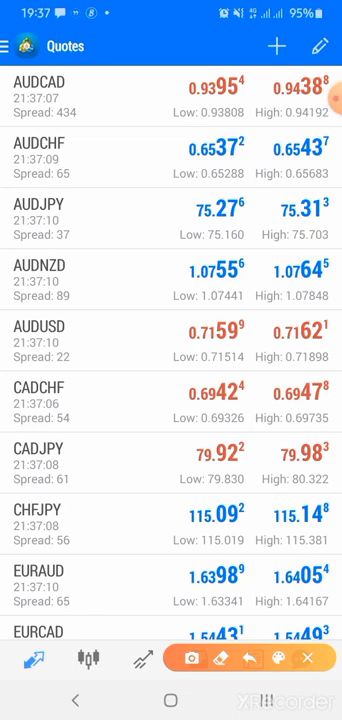
pyautogui.click(318, 47)
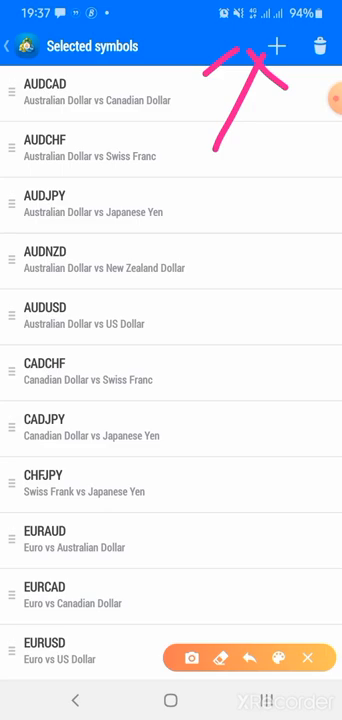
pyautogui.click(281, 45)
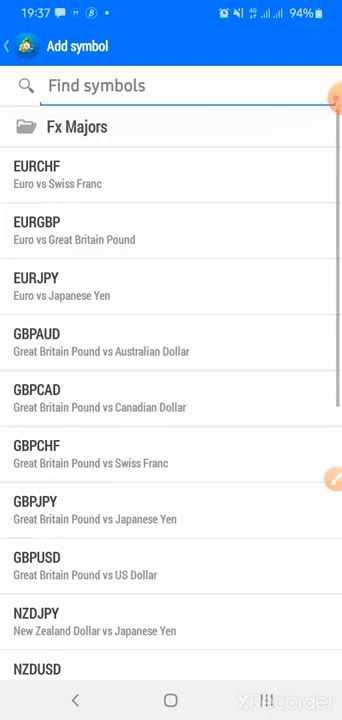
pyautogui.click(22, 46)
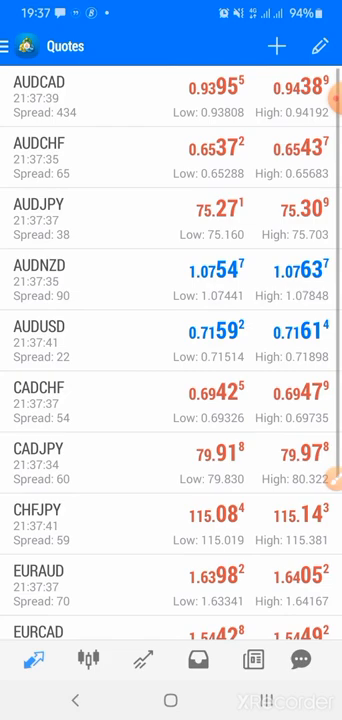
# Open Manage accounts to view the new 3,000 USD FXTM ECN-Zero demo account.
pyautogui.click(18, 46)
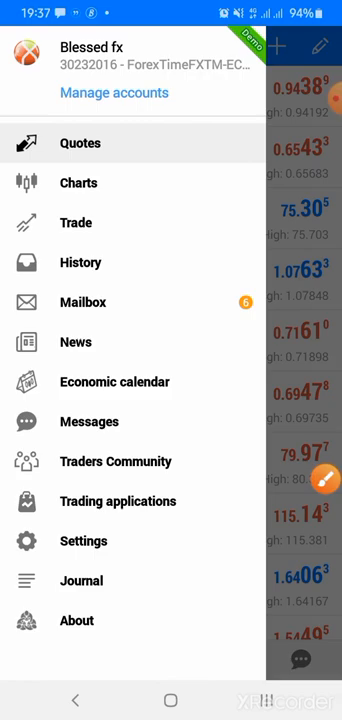
pyautogui.click(114, 92)
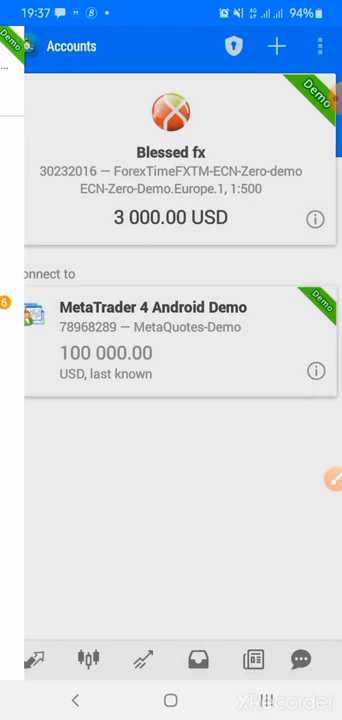